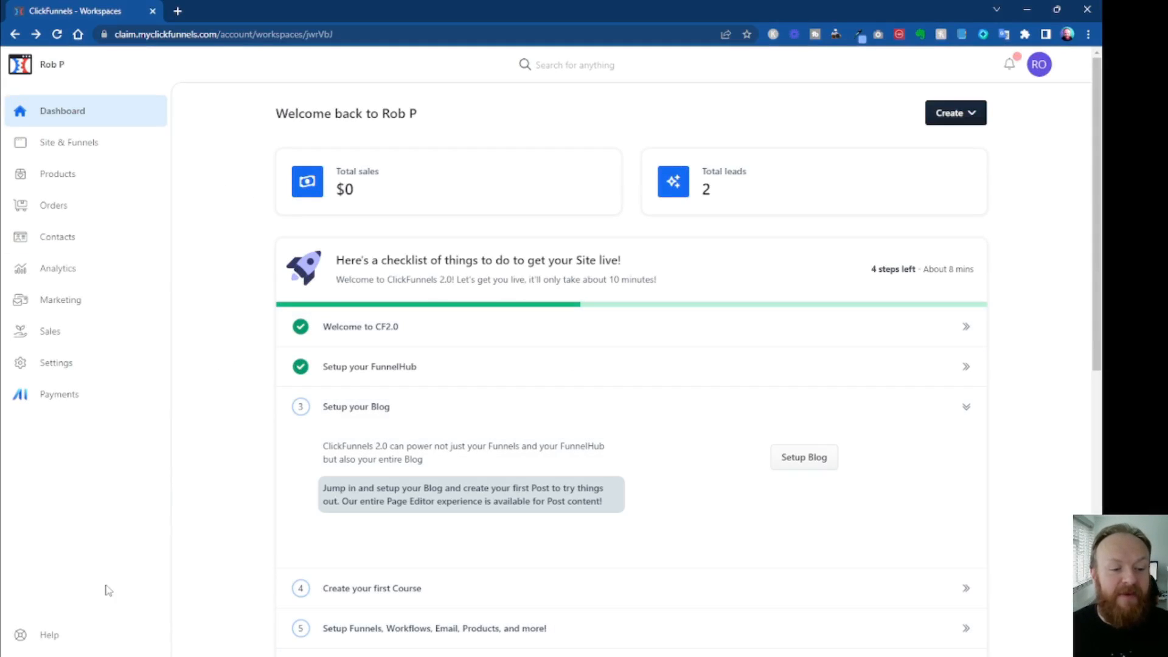
pyautogui.moveTo(50, 635)
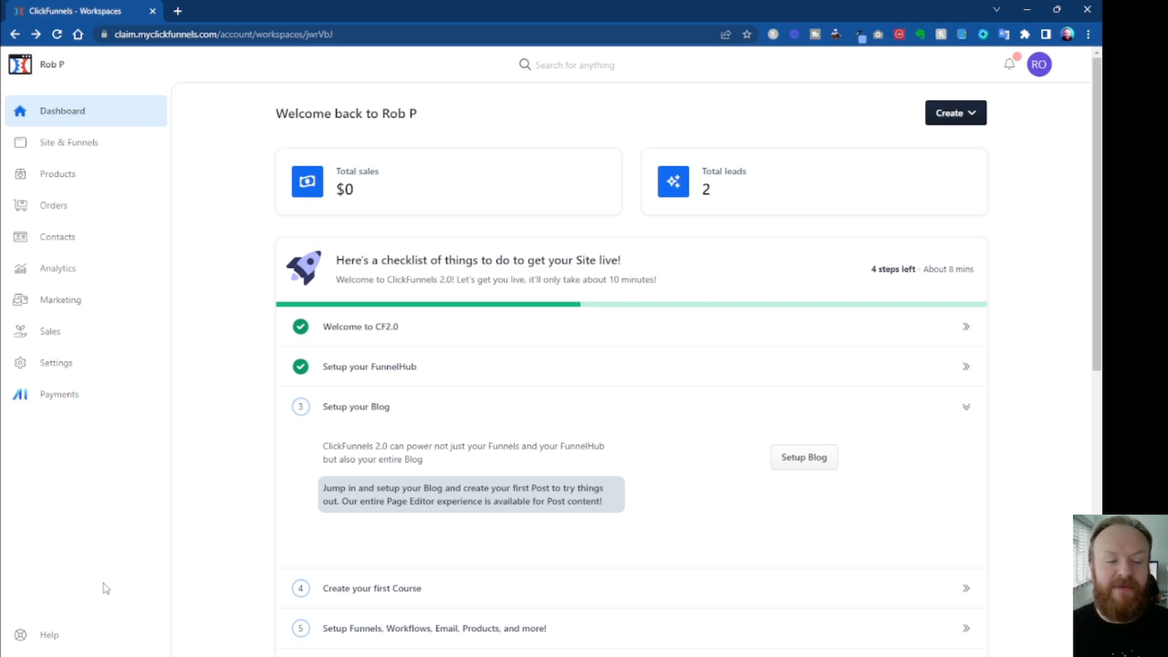
pyautogui.moveTo(73, 637)
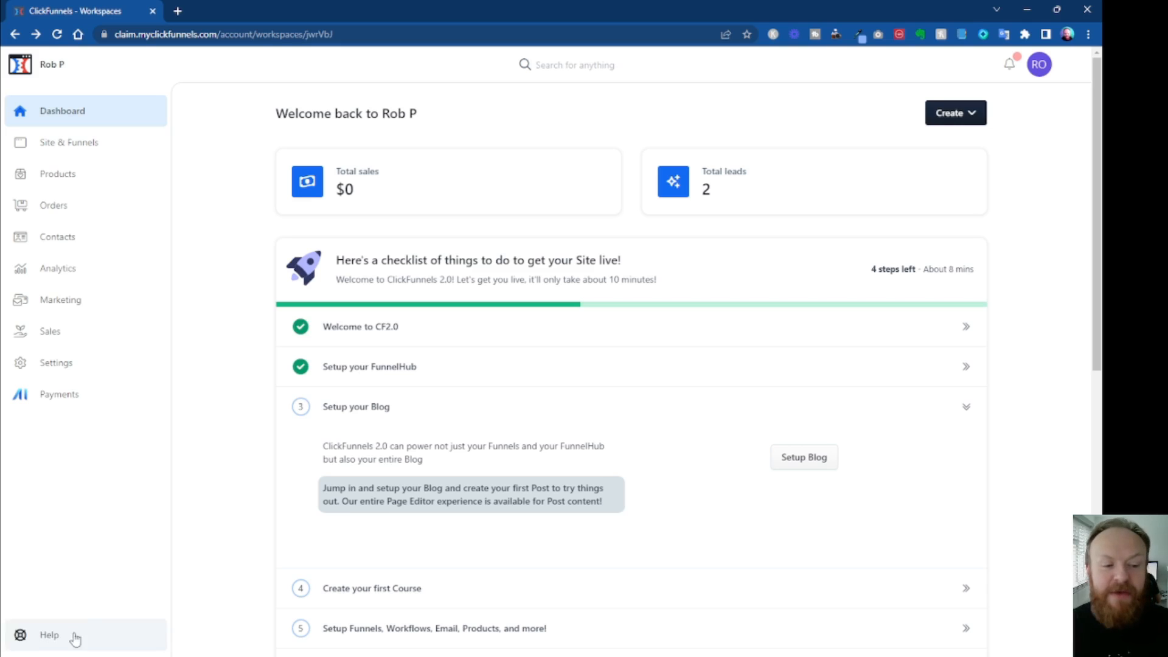
pyautogui.moveTo(85, 621)
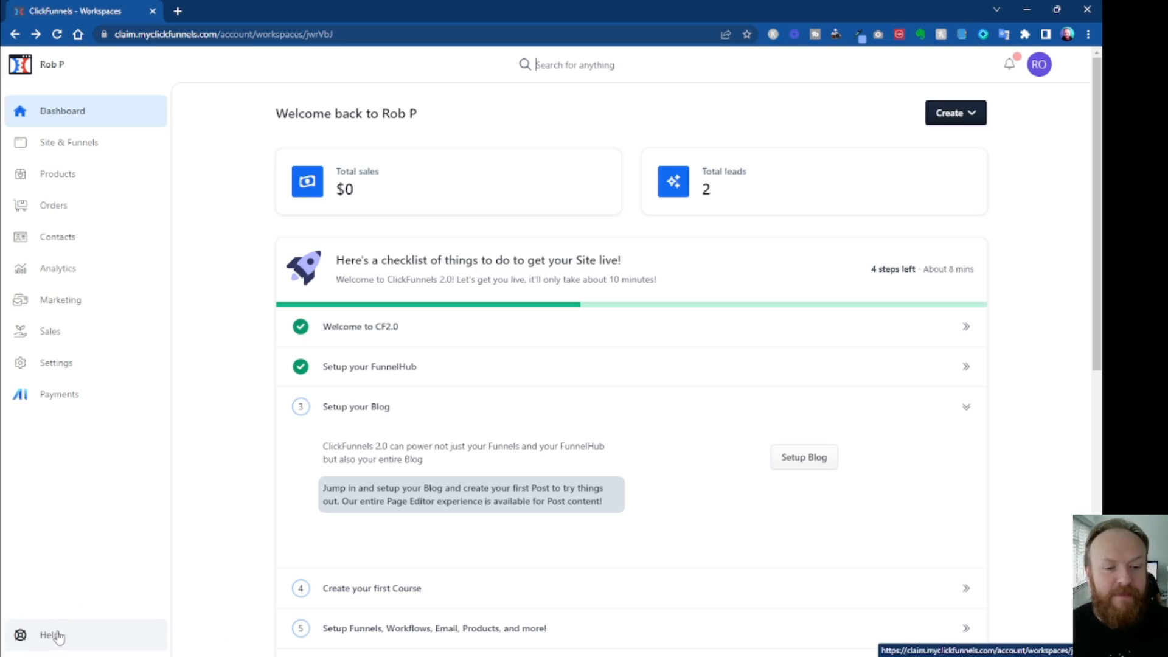
# Step: Open the Help panel showing five suggested articles plus site, contacts and support links
pyautogui.click(50, 634)
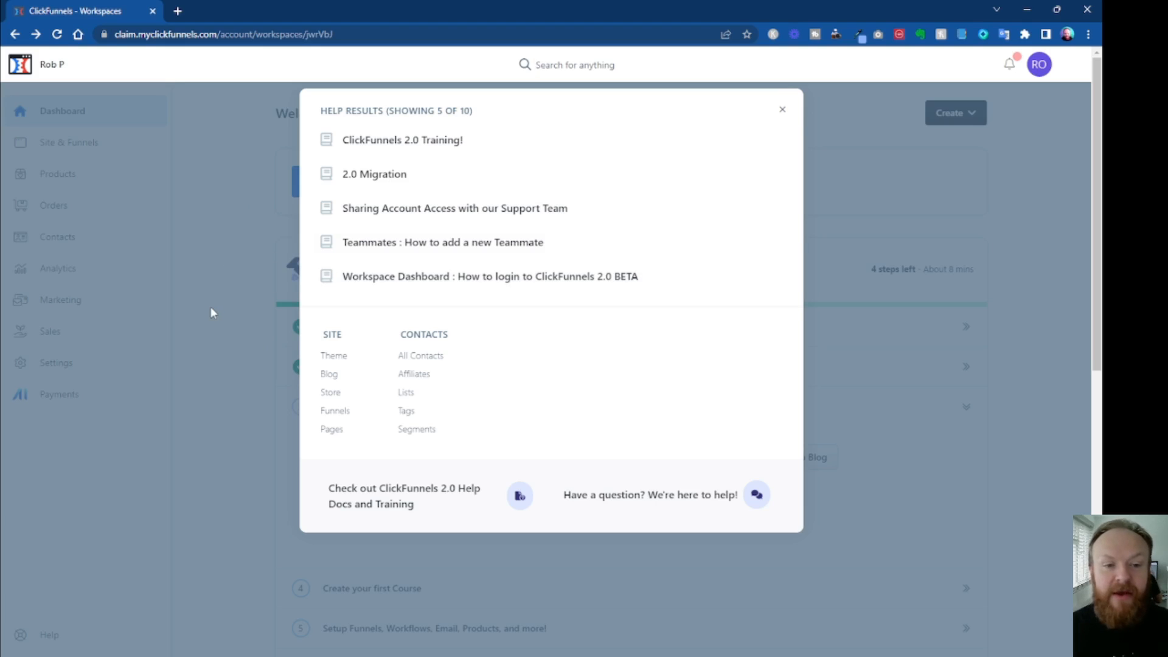
pyautogui.click(566, 65)
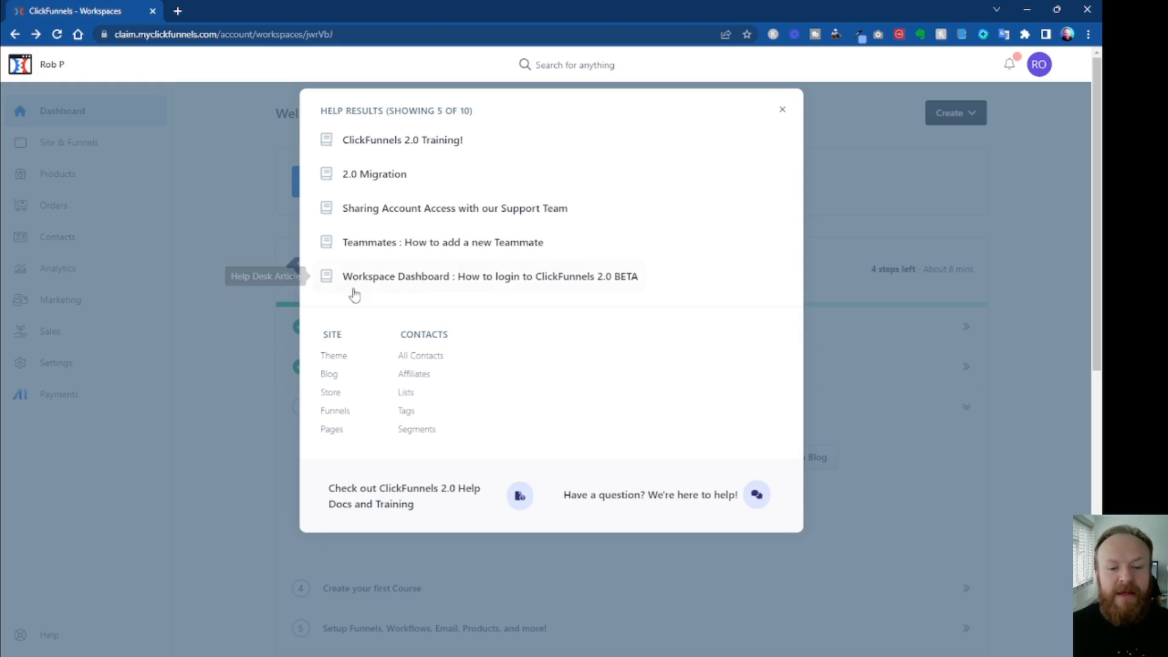
pyautogui.moveTo(685, 463)
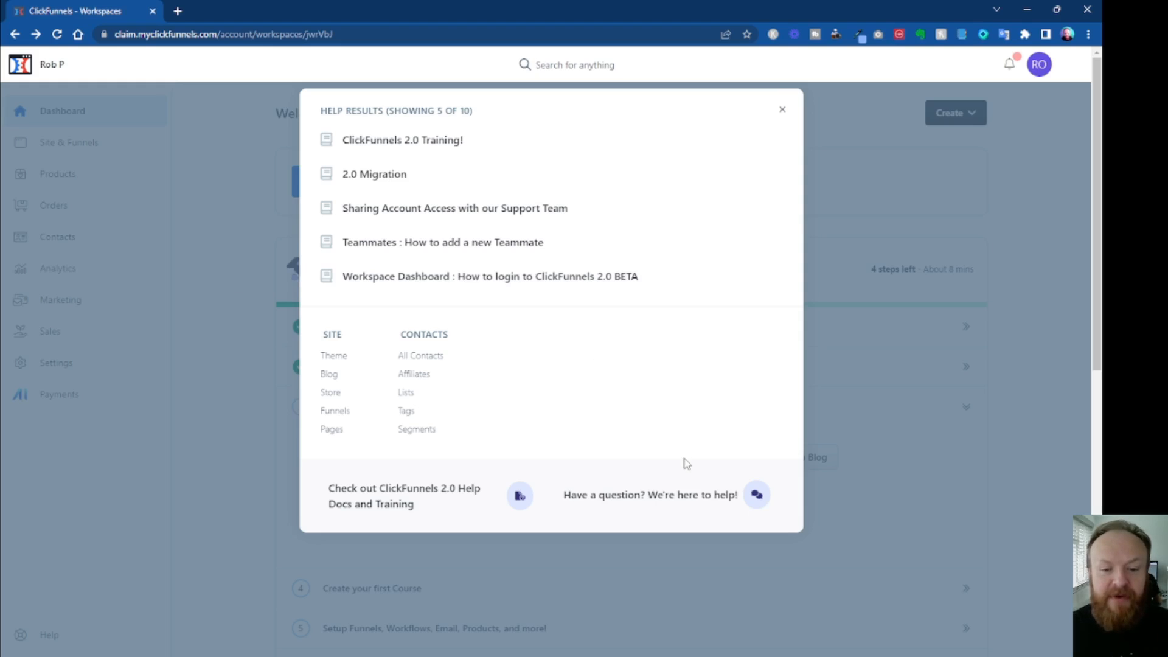
pyautogui.moveTo(573, 494)
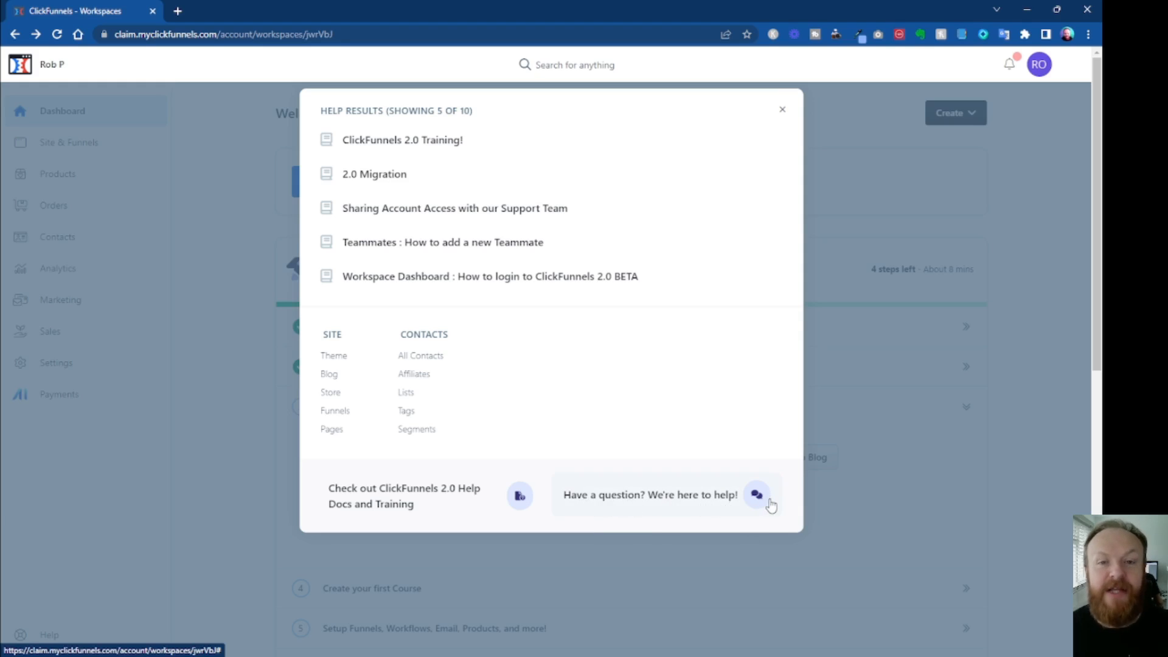
# Step: Launch the support chat widget from 'Have a question? We're here to help!'
pyautogui.click(756, 495)
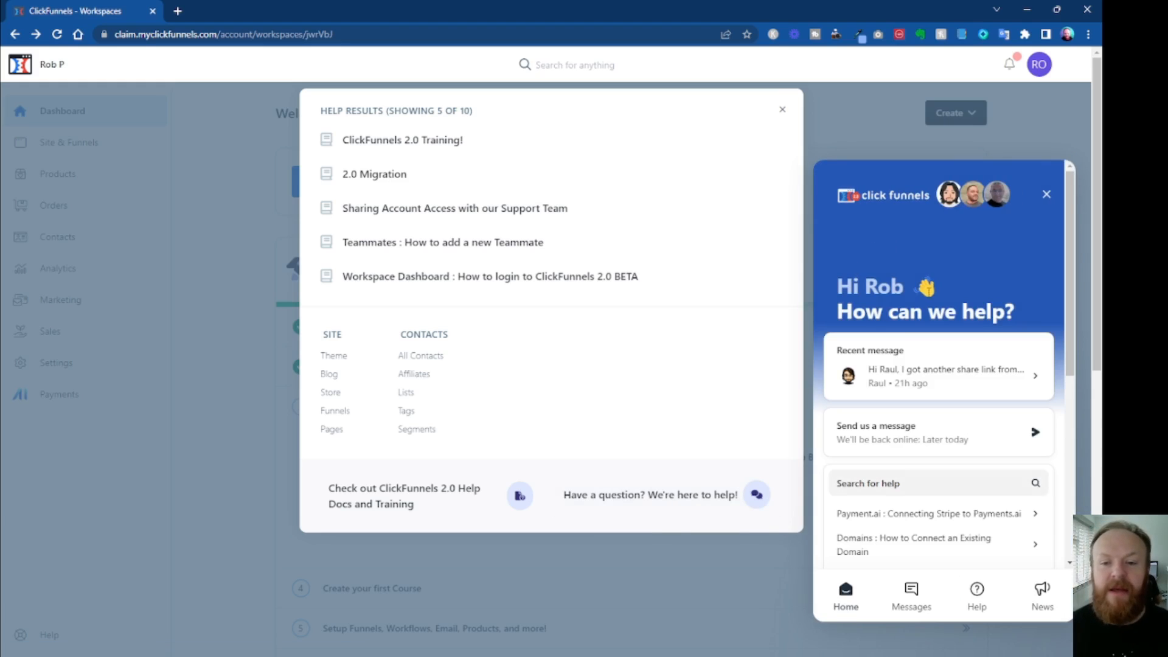
pyautogui.moveTo(980, 283)
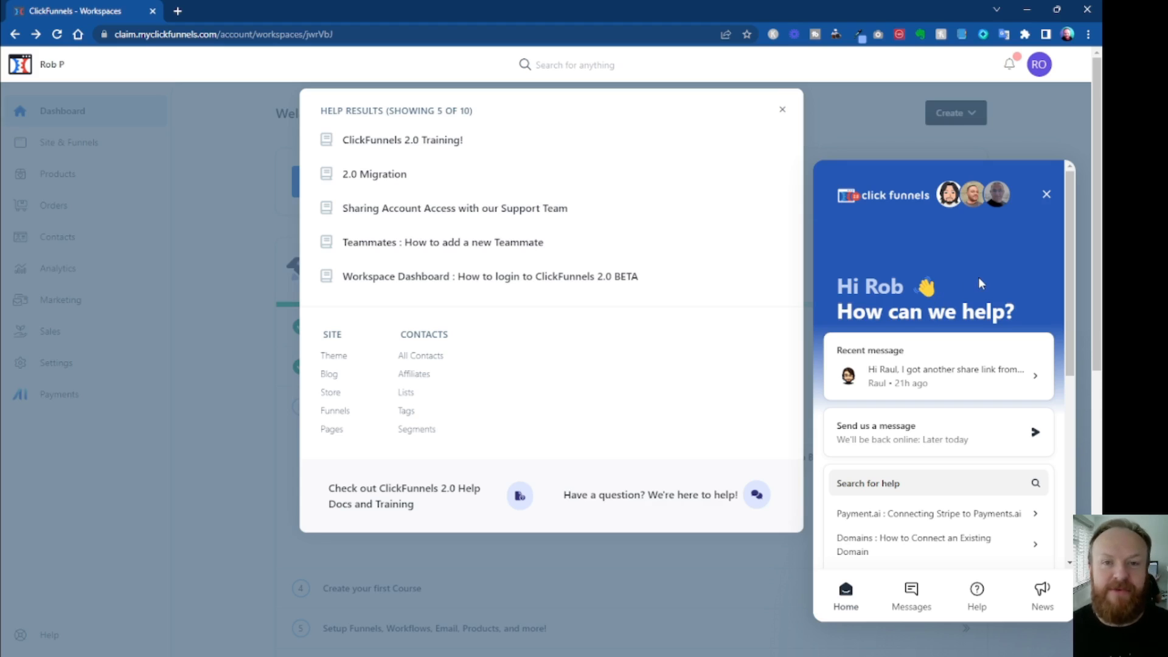
pyautogui.moveTo(933, 268)
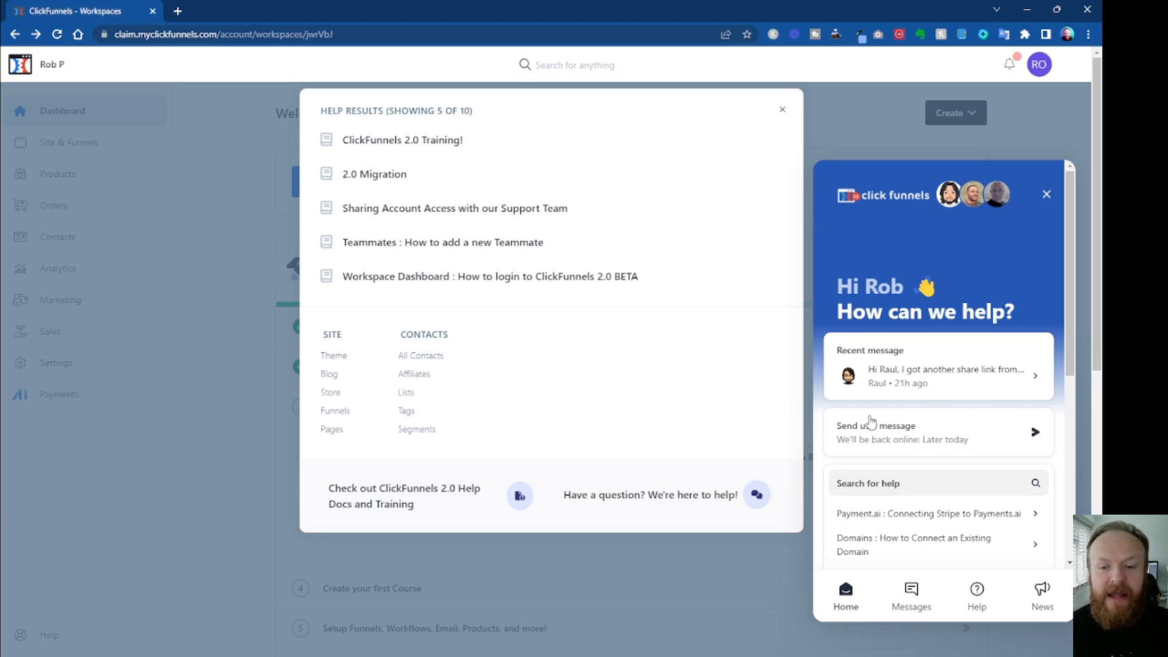
pyautogui.moveTo(955, 441)
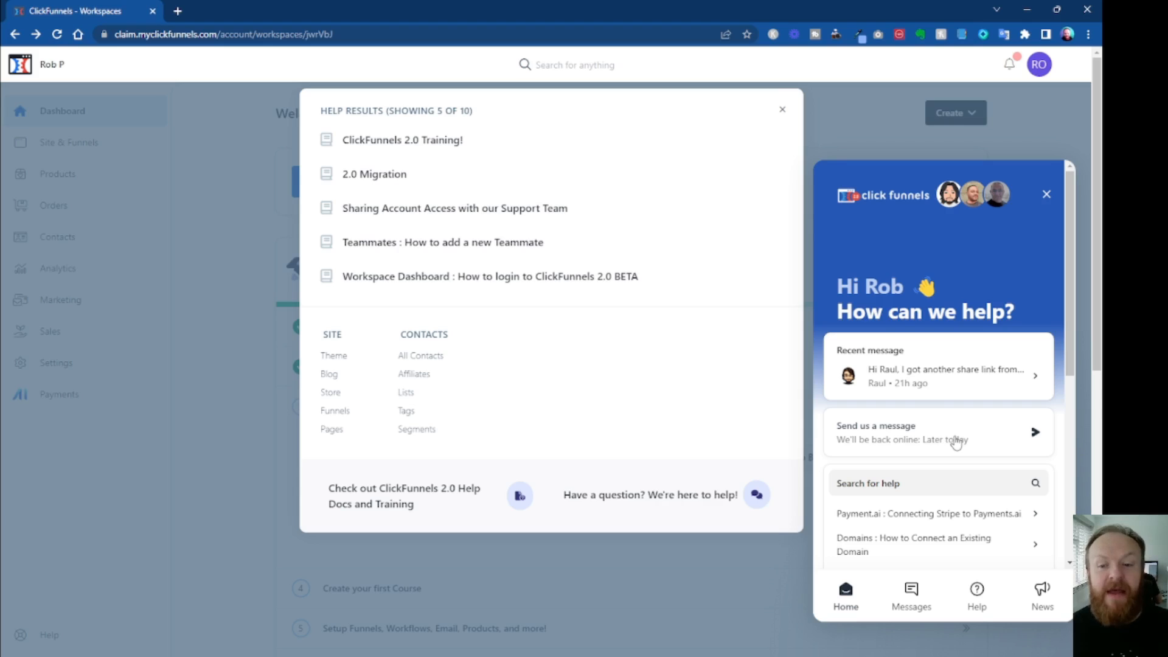
pyautogui.moveTo(918, 462)
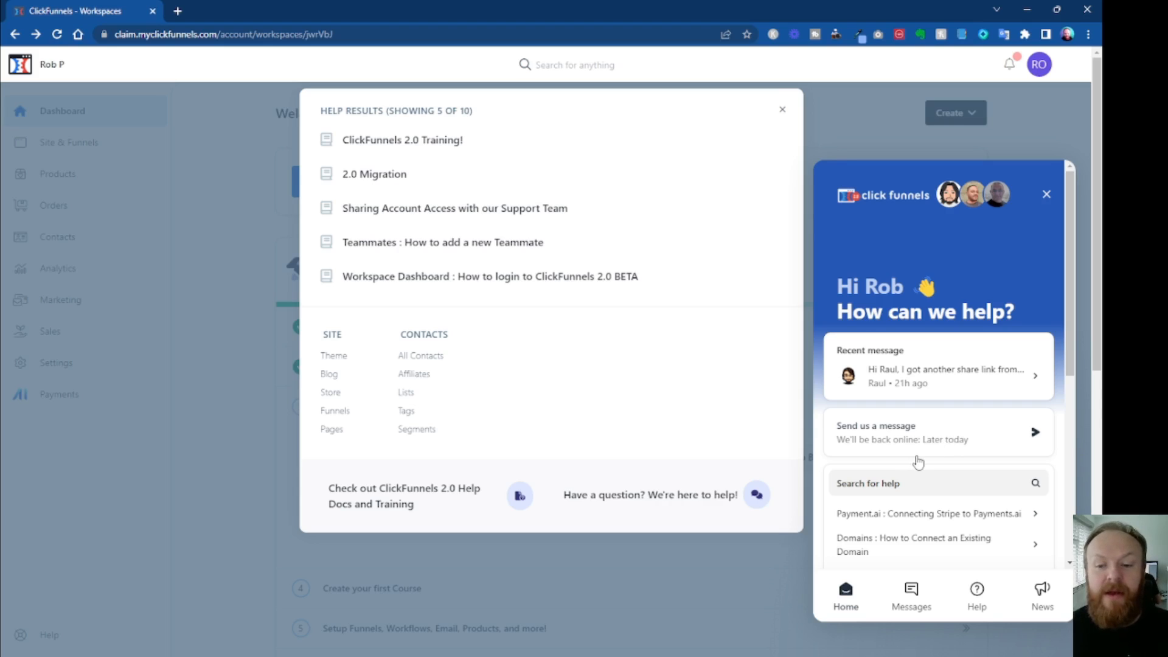
pyautogui.moveTo(921, 462)
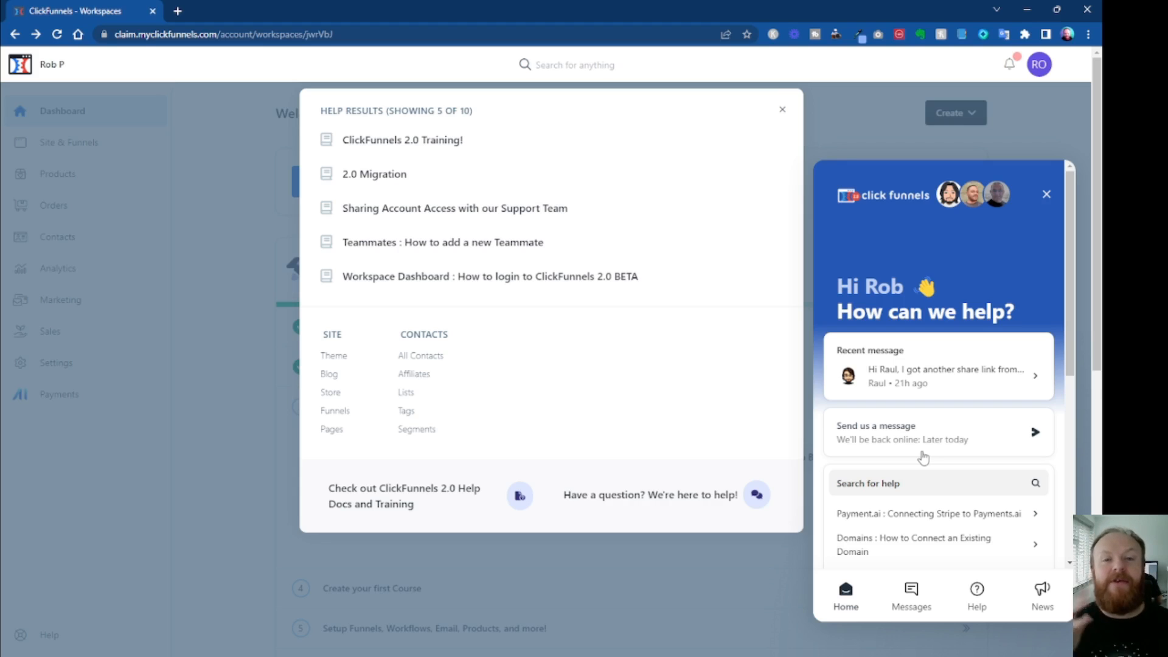
pyautogui.moveTo(938, 457)
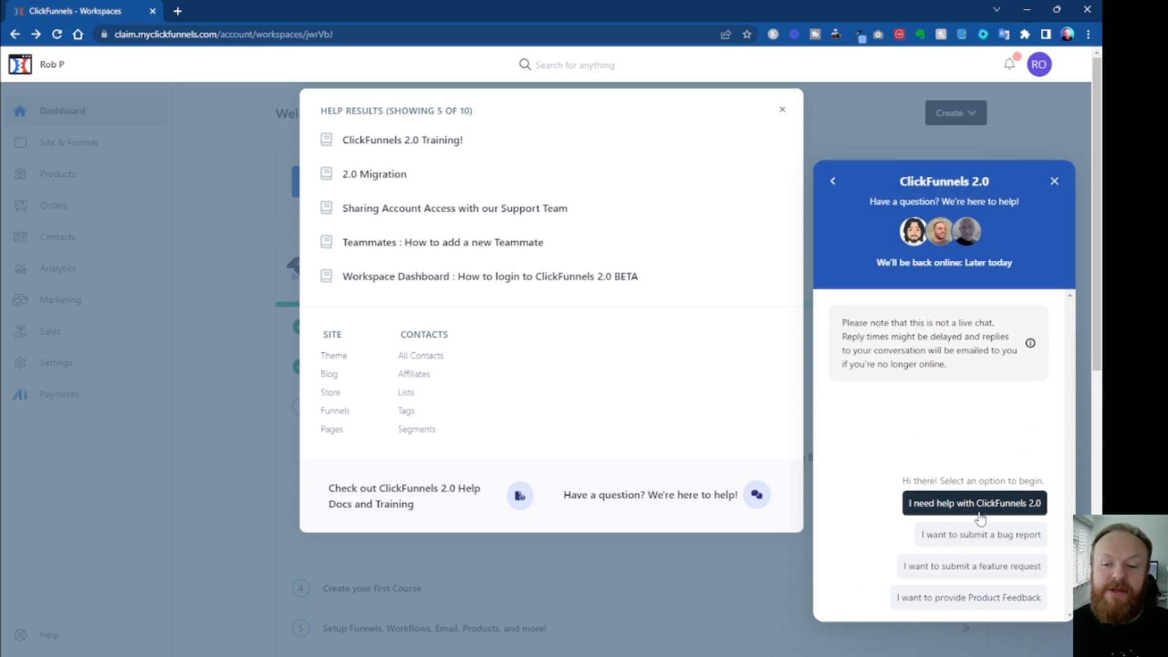
pyautogui.moveTo(968, 510)
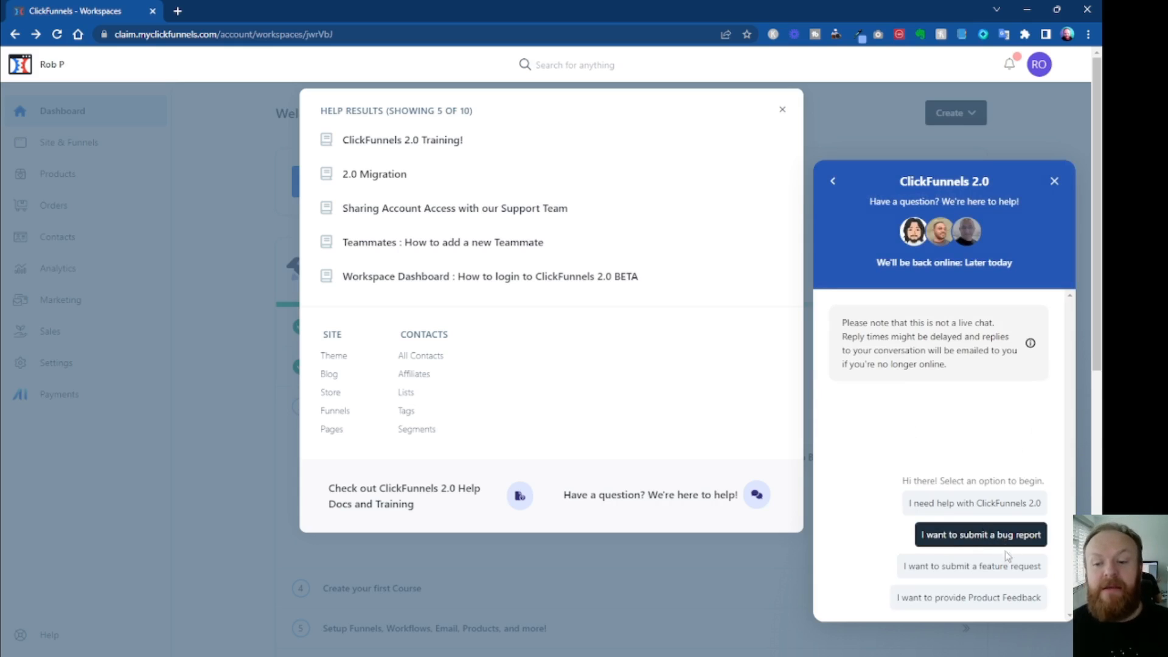
pyautogui.moveTo(872, 506)
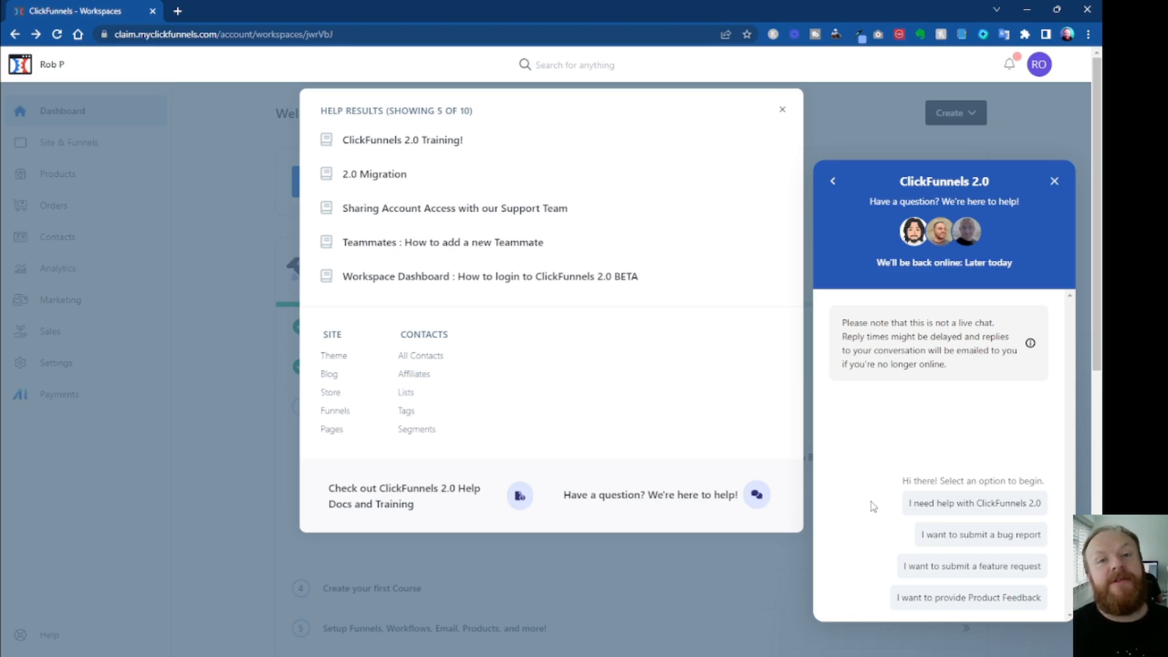
pyautogui.moveTo(891, 406)
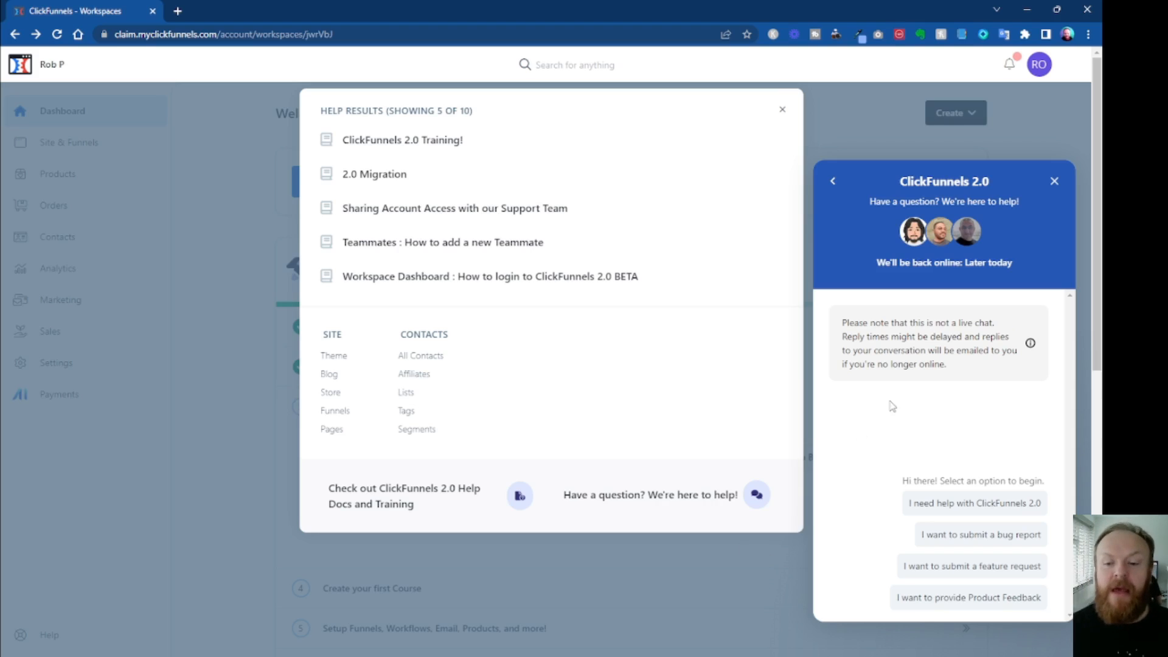
# Step: Choose 'I need help with ClickFunnels 2.0' so the bot asks for a detailed question
pyautogui.click(972, 503)
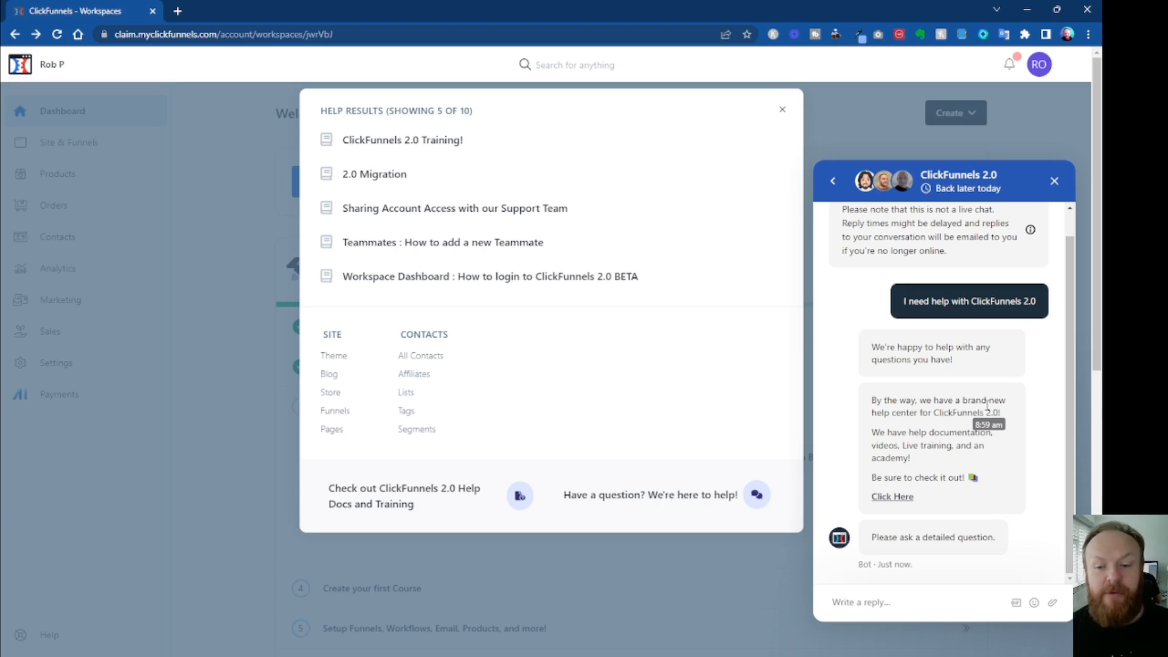
pyautogui.moveTo(886, 577)
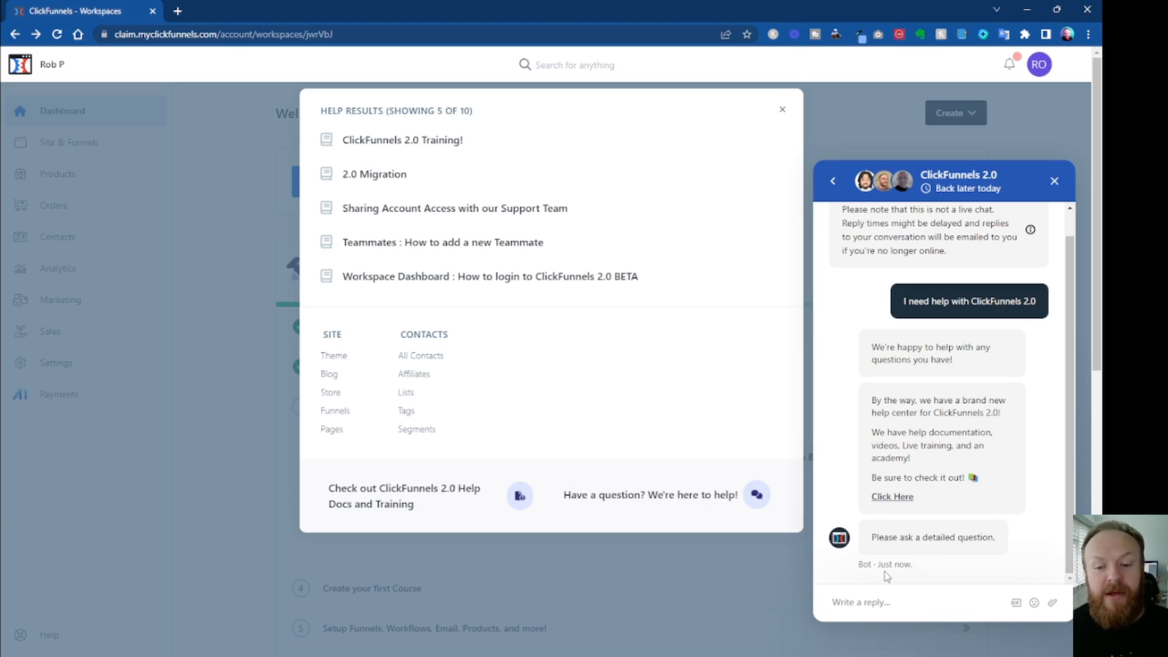
pyautogui.moveTo(971, 557)
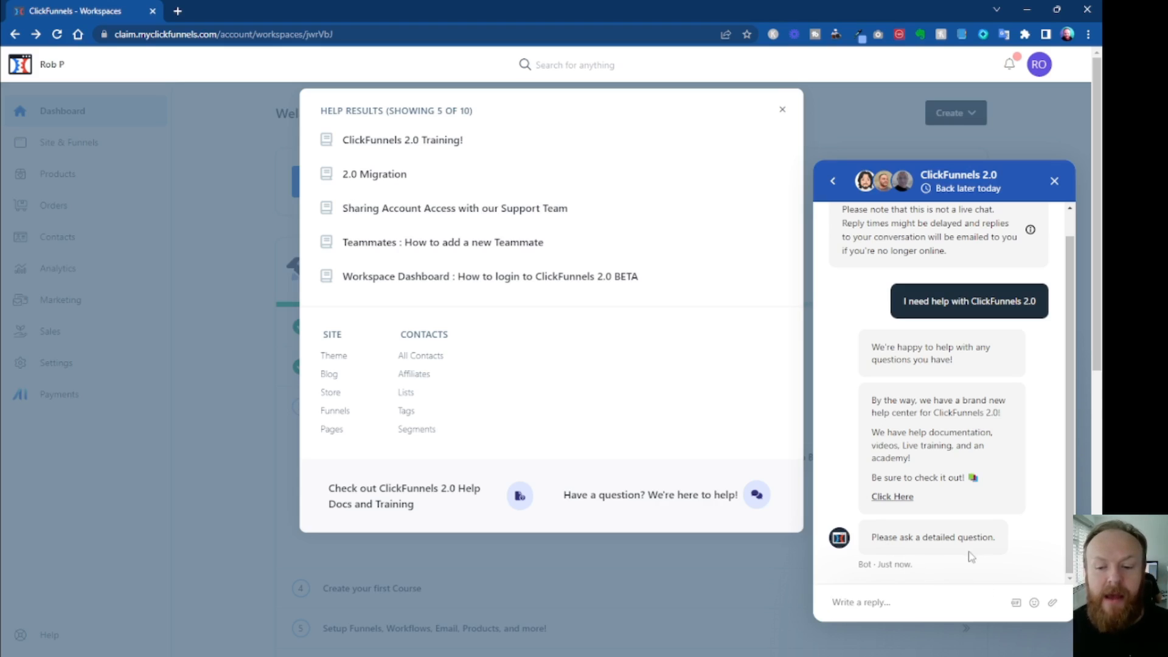
pyautogui.moveTo(962, 565)
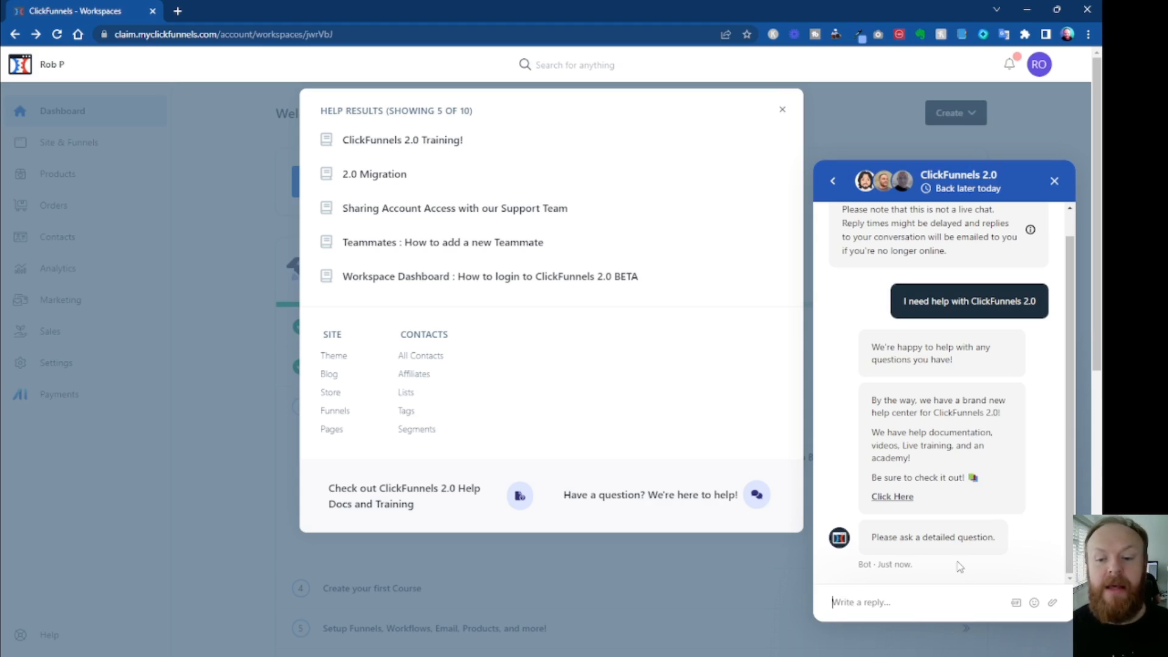
pyautogui.moveTo(940, 465)
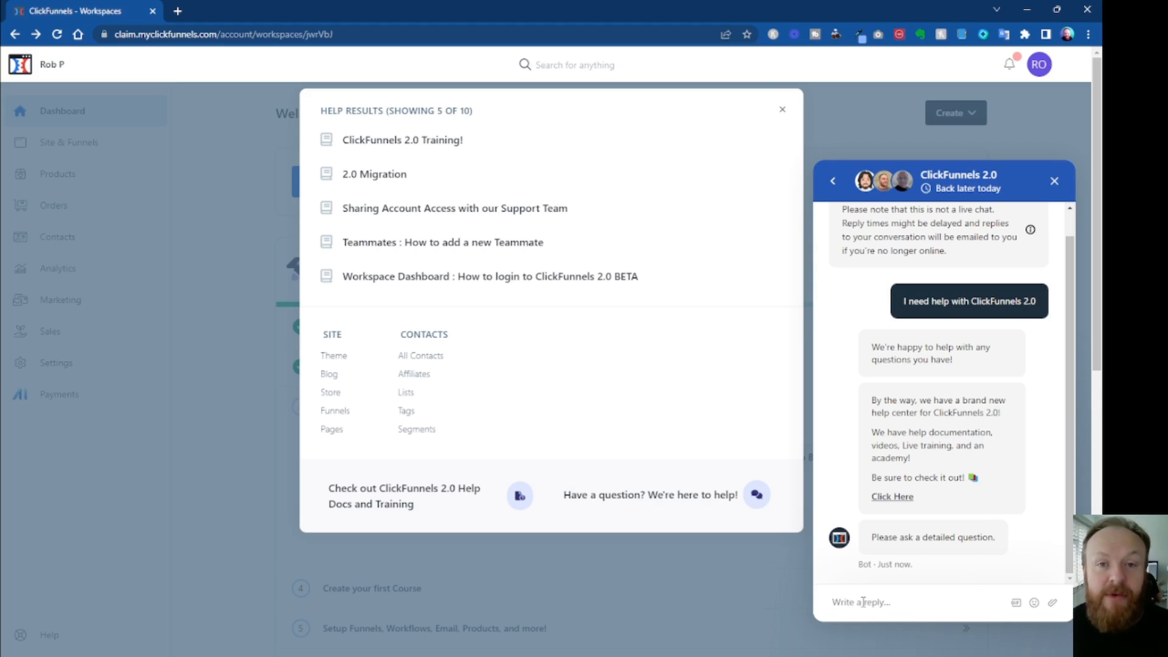
pyautogui.moveTo(1029, 618)
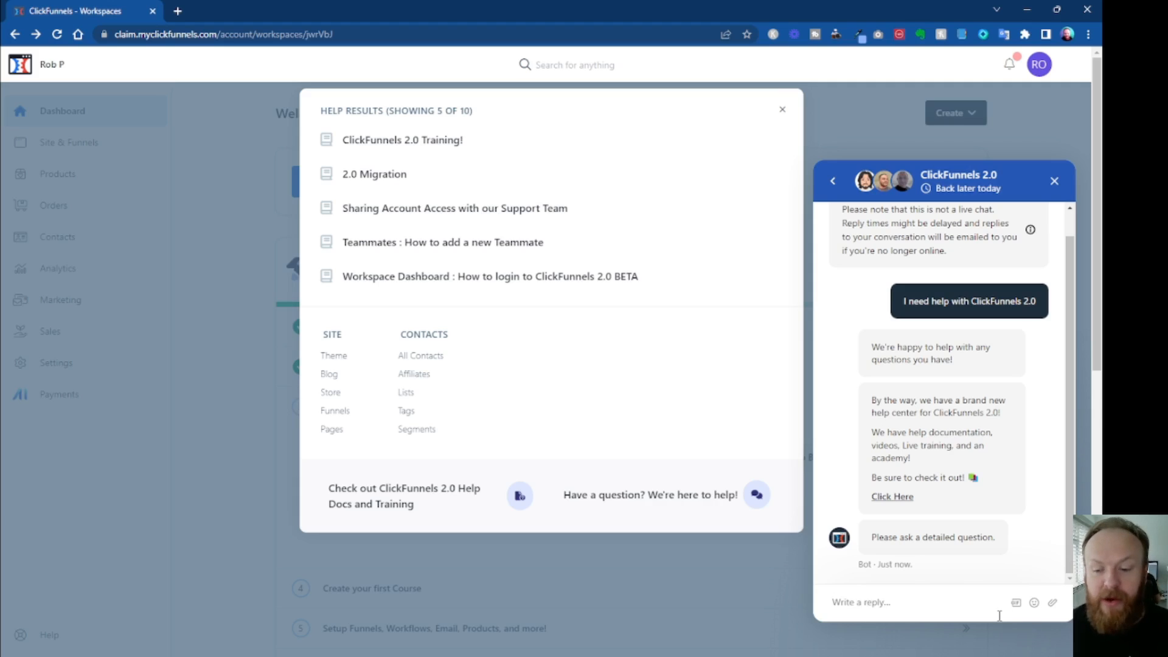
pyautogui.moveTo(1040, 614)
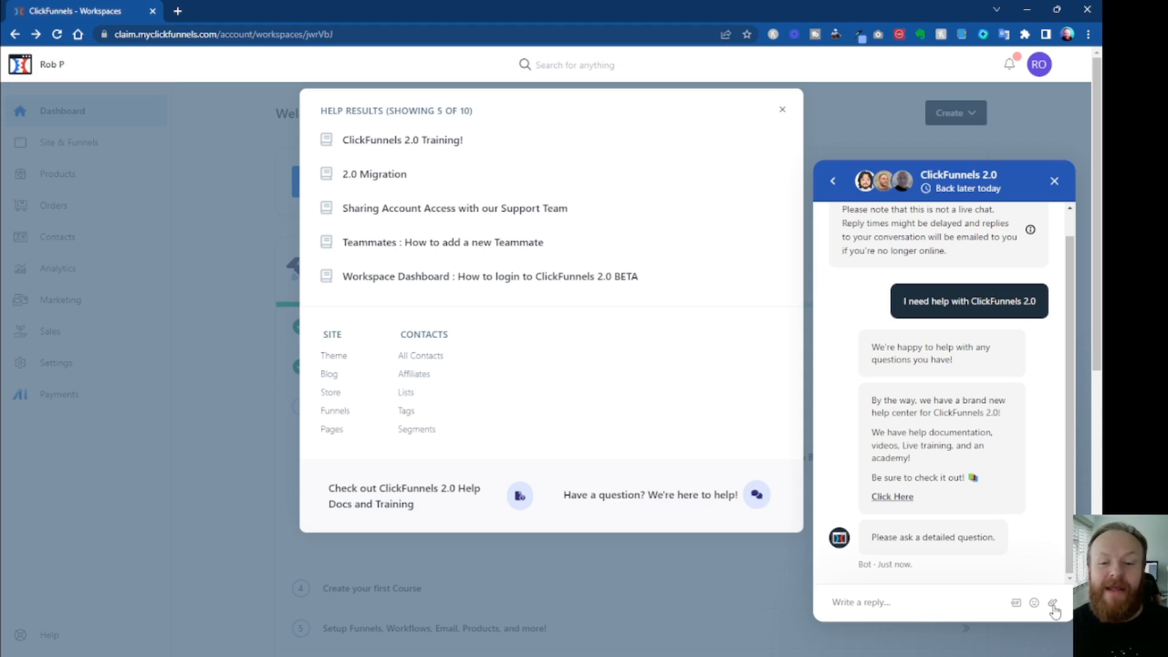
pyautogui.moveTo(917, 202)
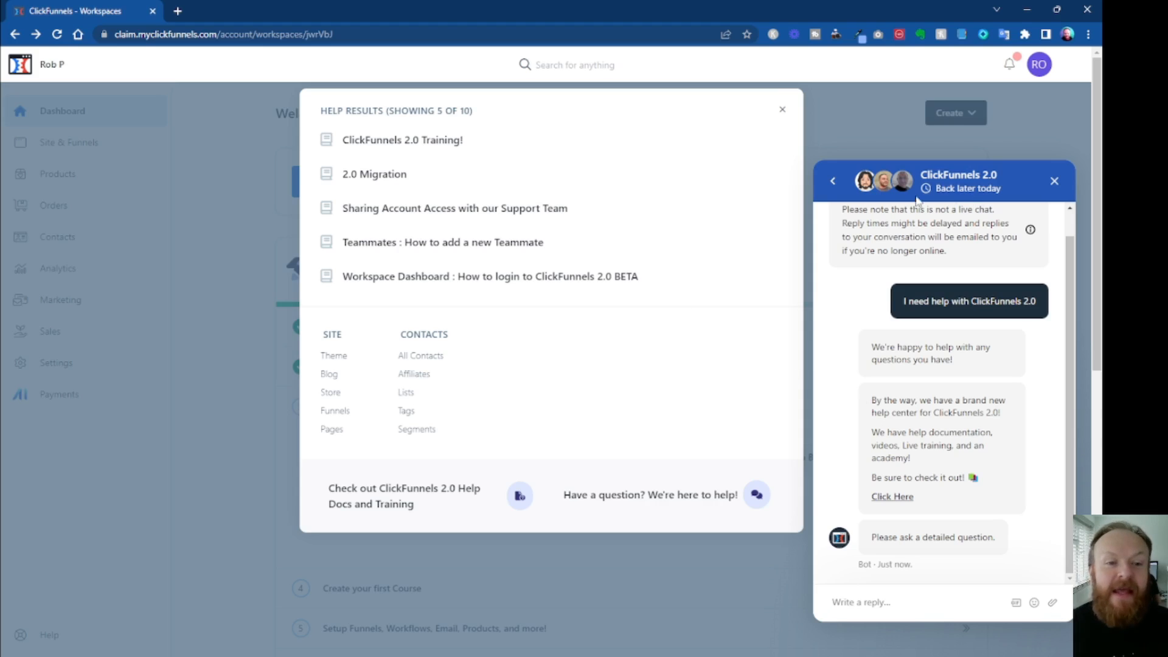